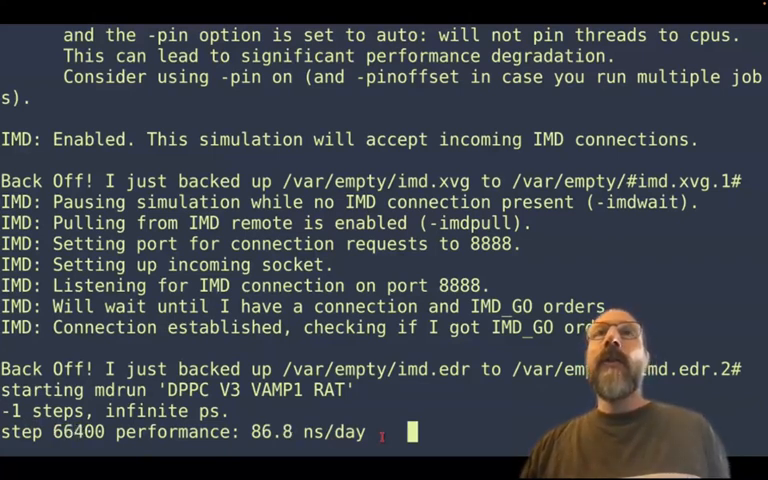
# Scroll the UnityMol panel up and back down while the live model loads
pyautogui.scroll(3)
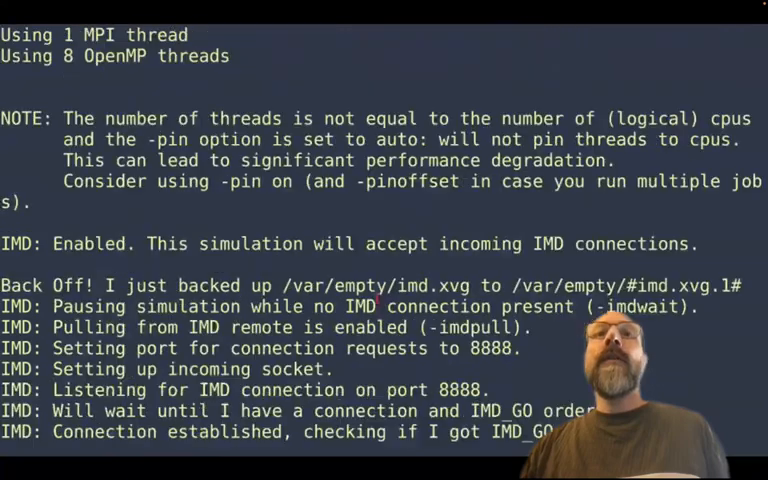
pyautogui.scroll(-3)
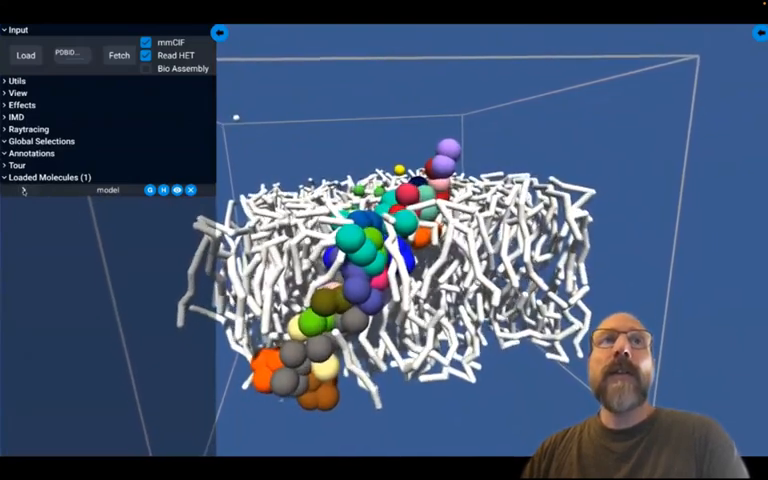
# Expand the loaded model under Loaded Molecules to reveal its model_water selection
pyautogui.click(11, 190)
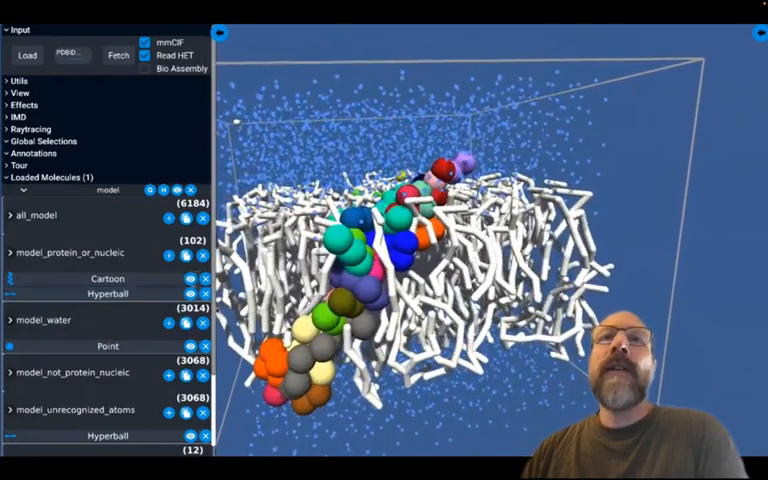
pyautogui.scroll(-3)
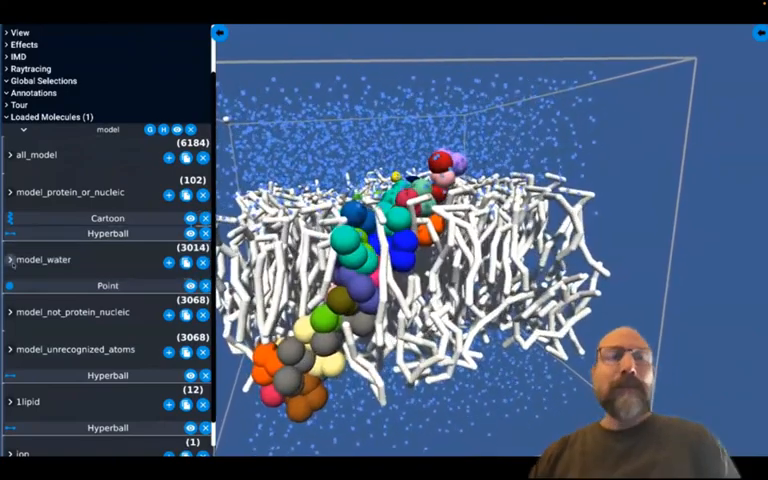
pyautogui.click(9, 260)
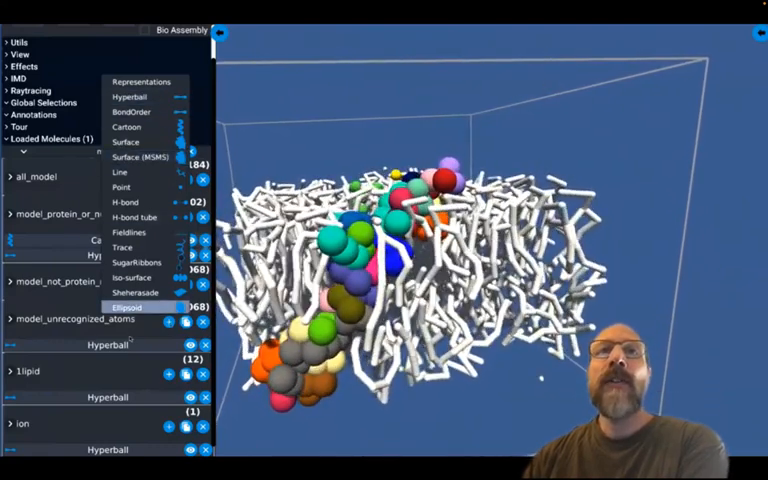
# Pick Point from the Representations list for the water selection
pyautogui.click(127, 127)
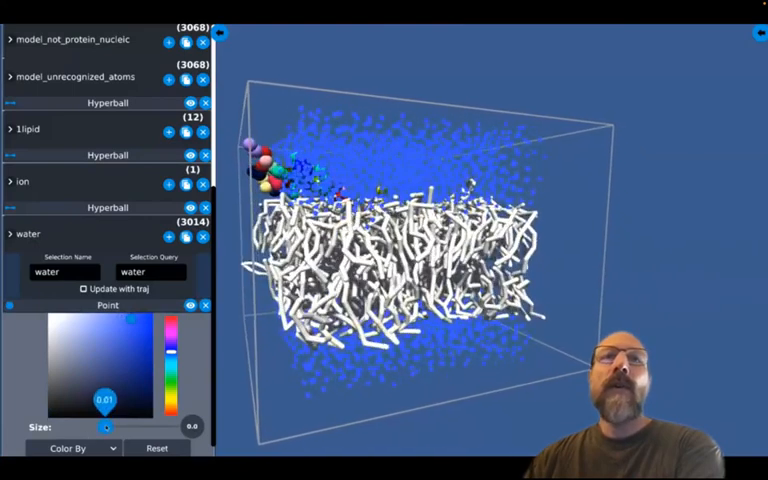
# Resize the water points back and forth, then delete the water's Point representation
pyautogui.moveTo(106, 426); pyautogui.dragTo(140, 426)
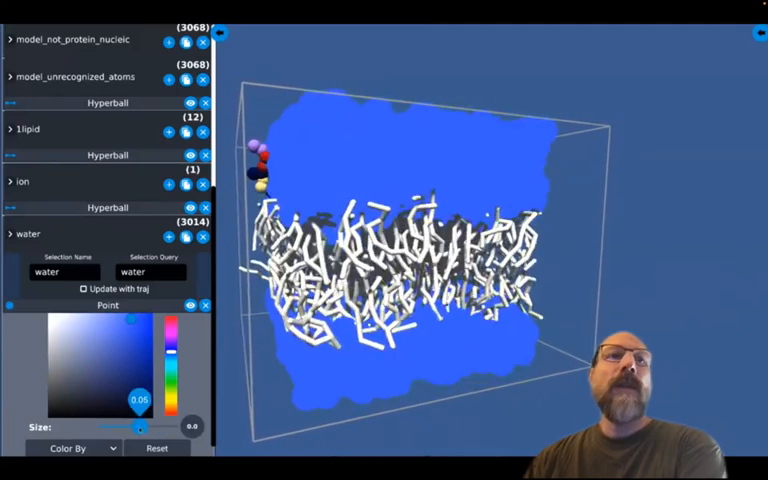
pyautogui.moveTo(138, 427); pyautogui.dragTo(107, 427)
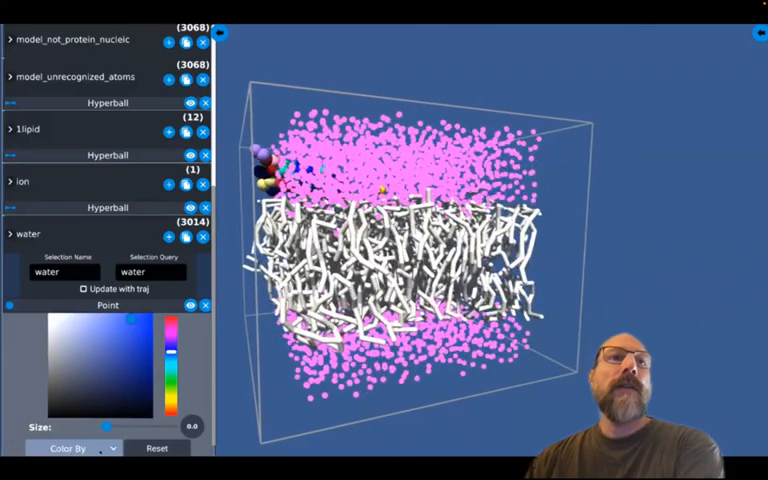
pyautogui.click(78, 447)
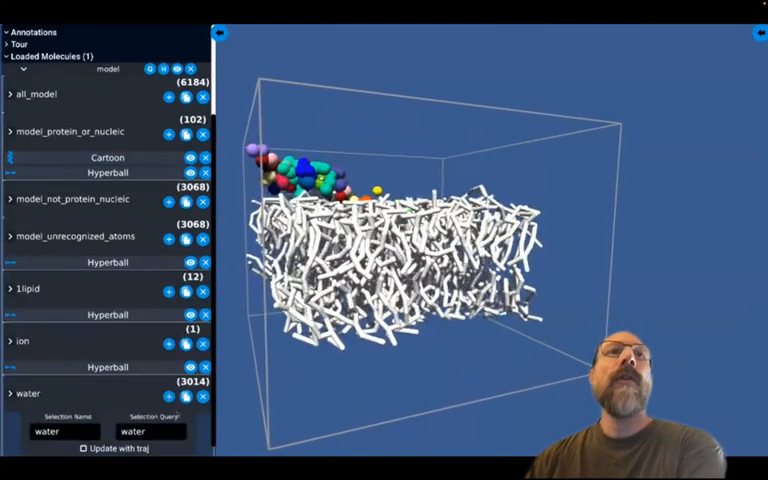
# Add a Hyperball representation to the water selection and adjust its settings
pyautogui.click(190, 157)
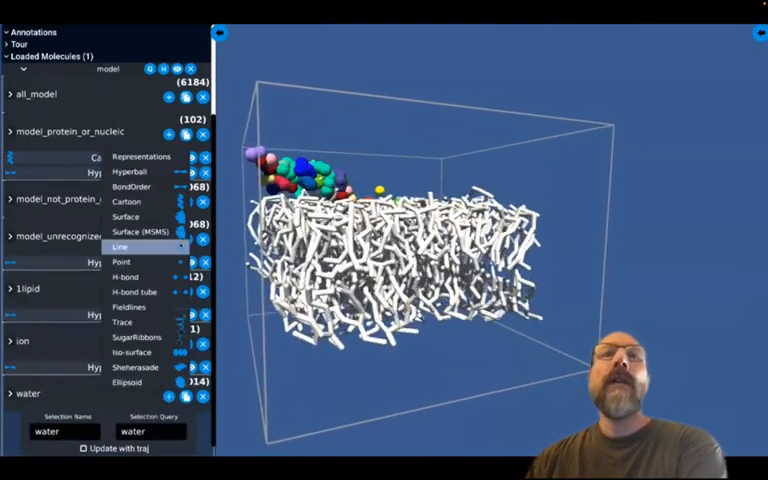
pyautogui.click(134, 171)
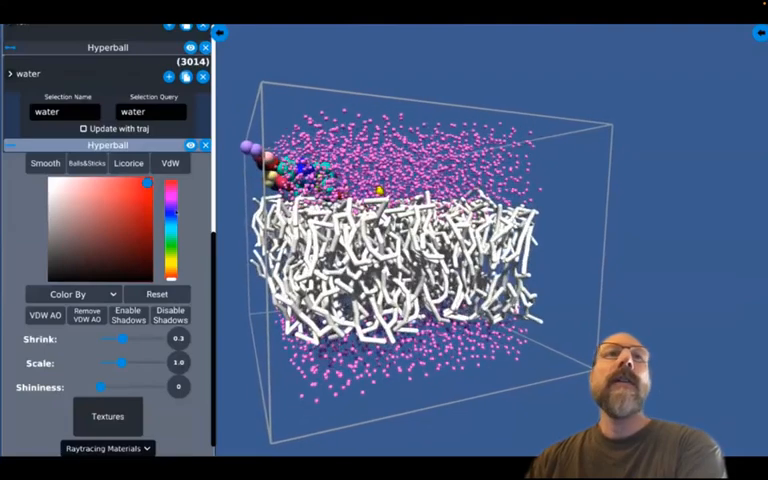
pyautogui.click(119, 192)
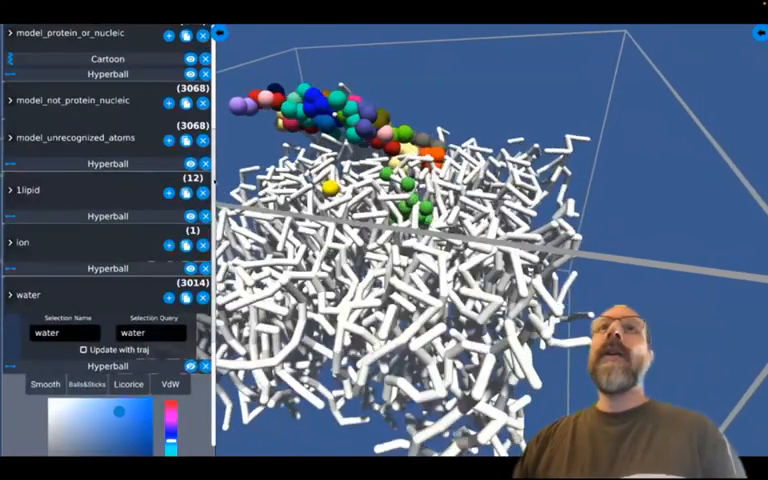
pyautogui.scroll(3)
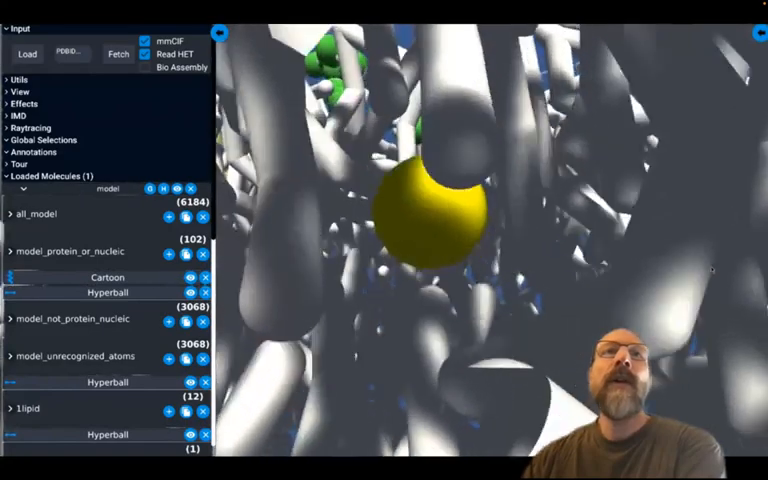
# Rotate the 3D view to look around the yellow ion among the lipid tails
pyautogui.moveTo(450, 200); pyautogui.dragTo(430, 170)
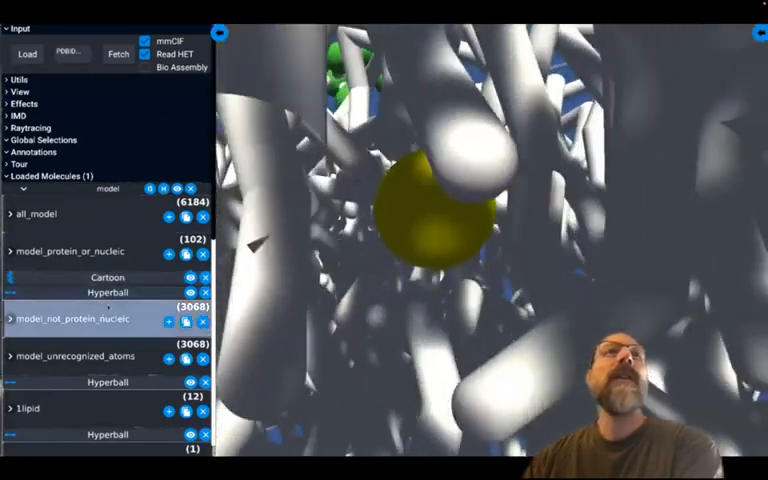